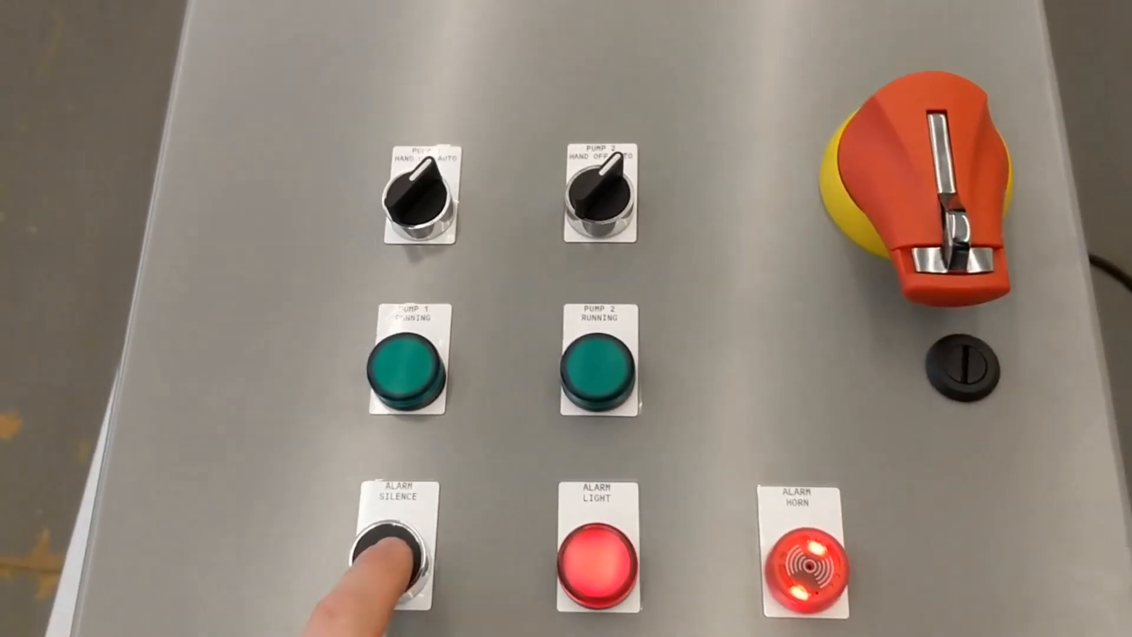
Silence the alarm horn with the ALARM SILENCE pushbutton, keeping the alarm light lit
left_click(394, 570)
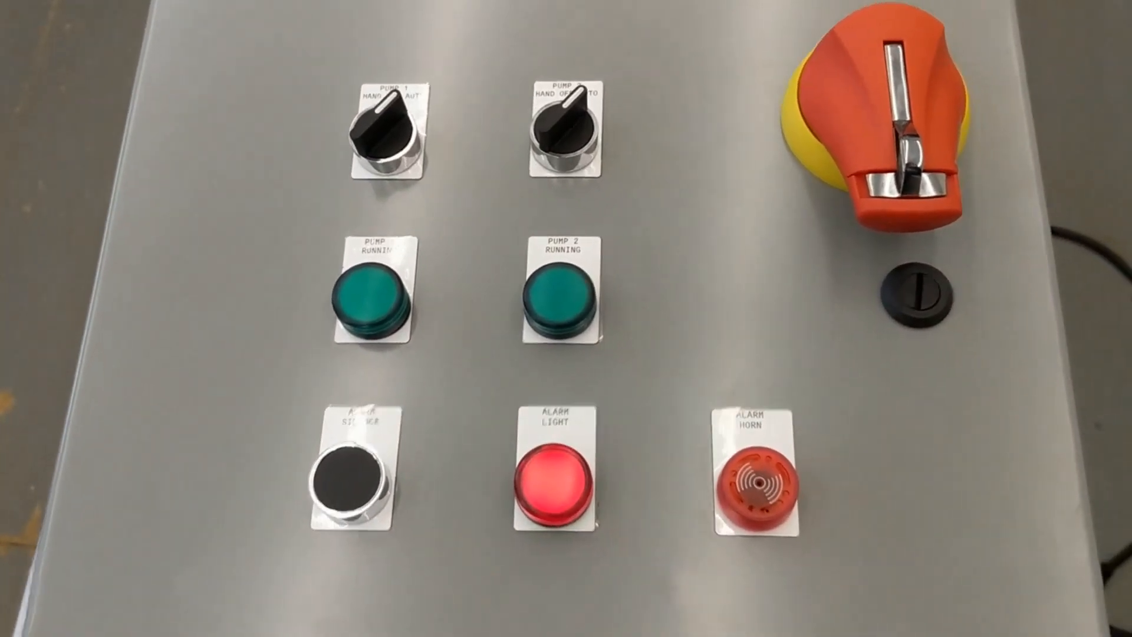